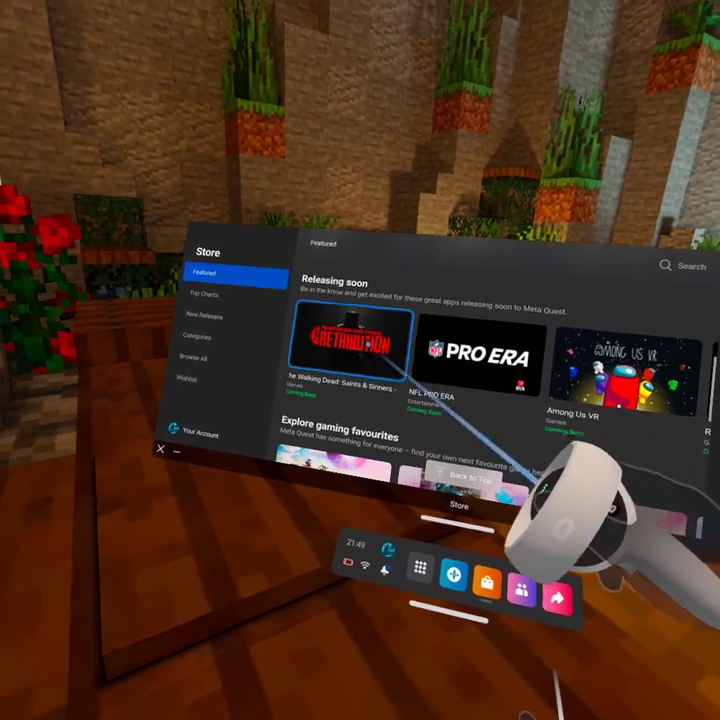
Scroll the Releasing soon row right until Among Us VR, Red Matter 2 and BONELAB show.
click(350, 340)
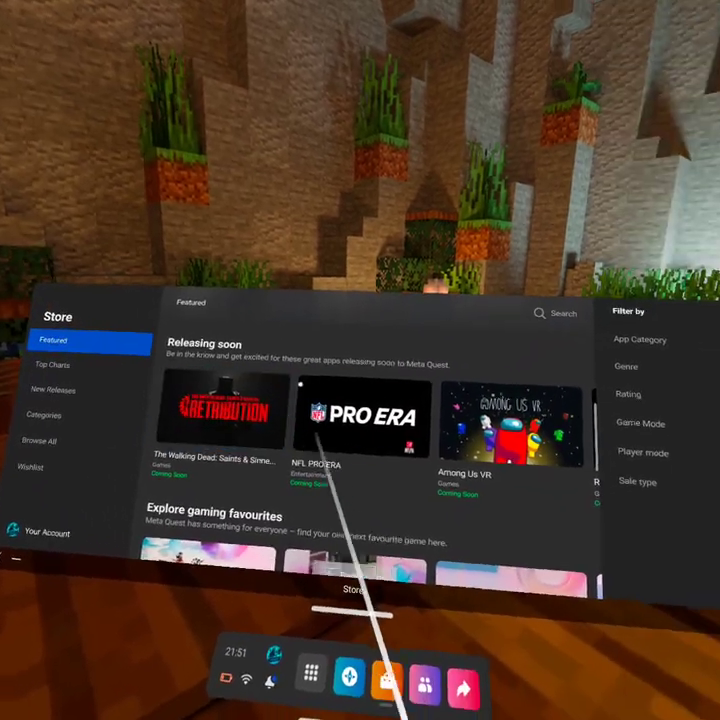
click(510, 420)
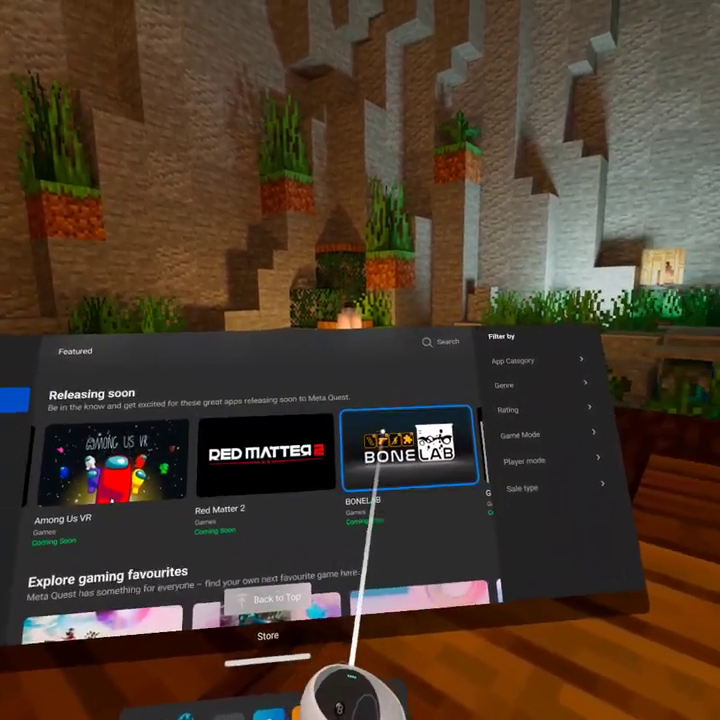
View BONELAB's page and trailer, return to the row, then open Ghostbusters VR's gallery.
click(410, 448)
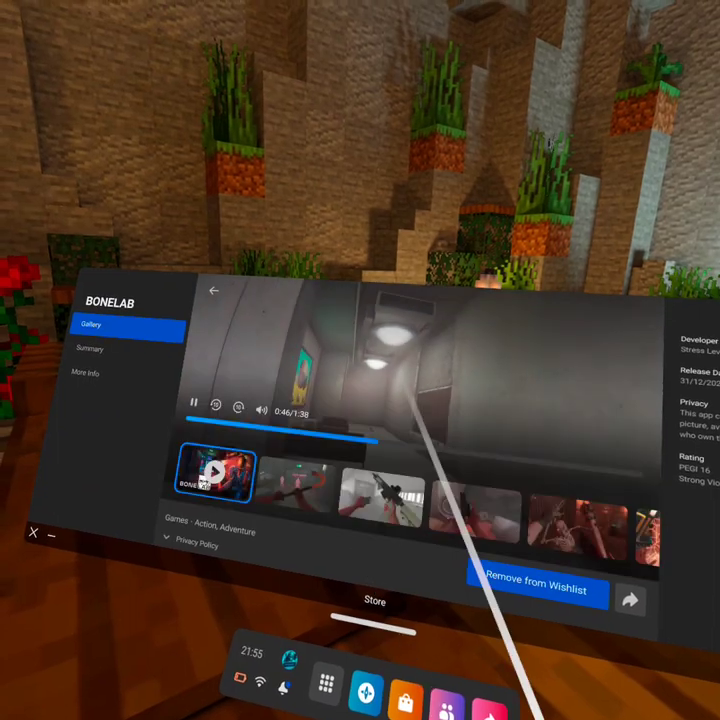
click(290, 496)
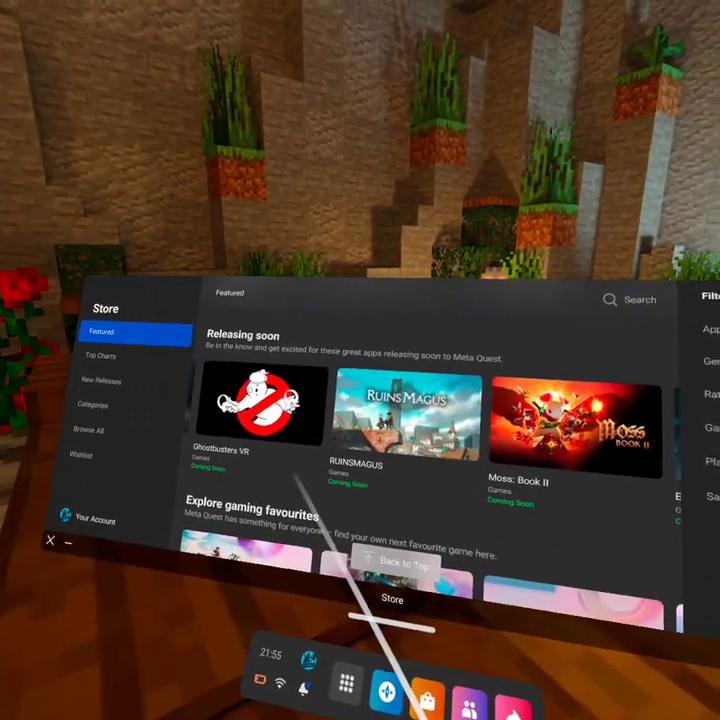
click(260, 404)
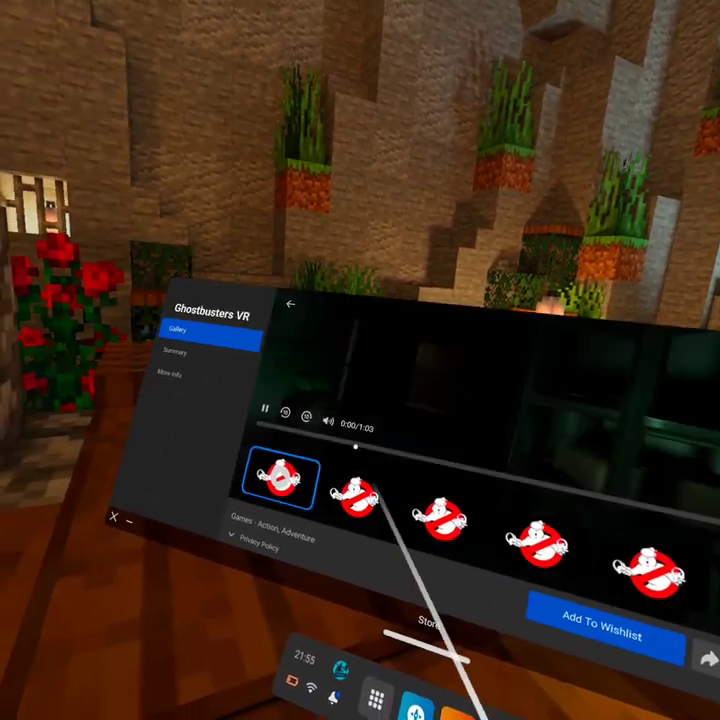